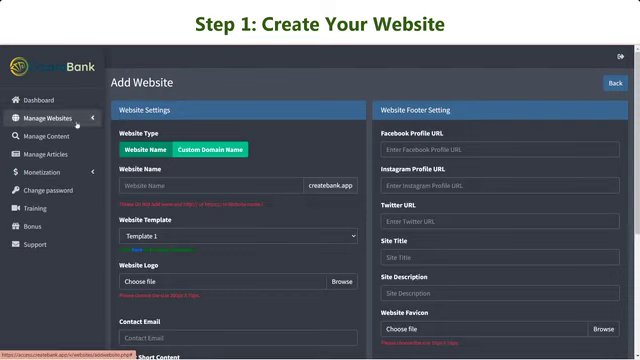
Show the Website List under Manage Websites with the two existing domains.
left_click(50, 120)
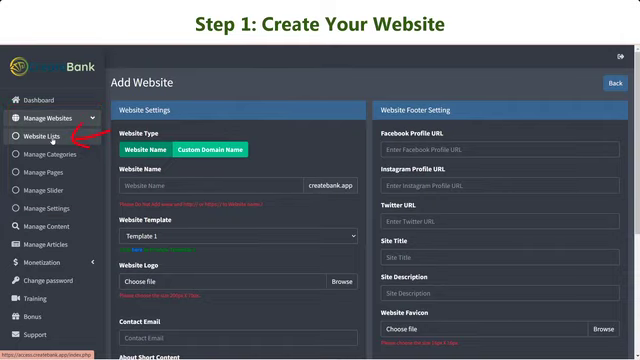
left_click(50, 132)
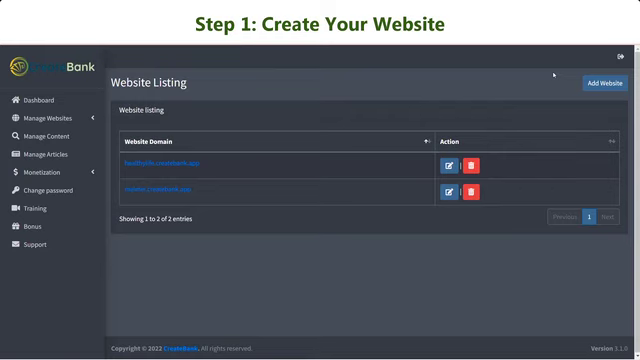
Start a new website named 'wellnesshealthy' on the free subdomain with Template 1.
left_click(600, 84)
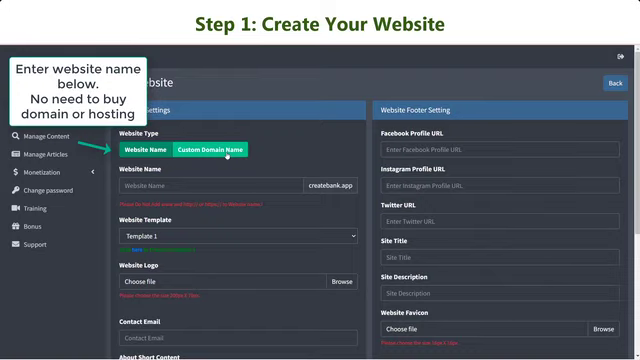
left_click(218, 148)
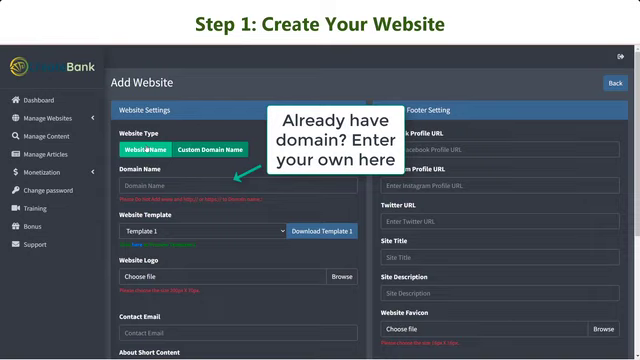
type("wellness")
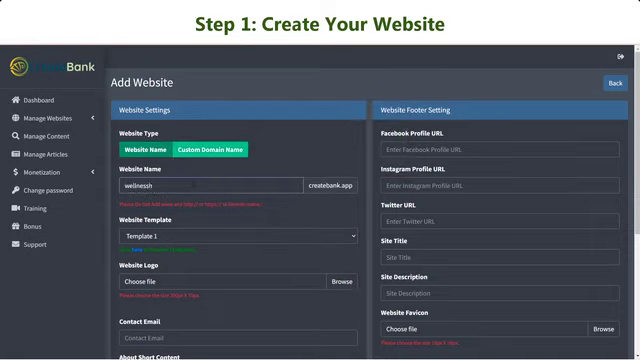
type("healthy")
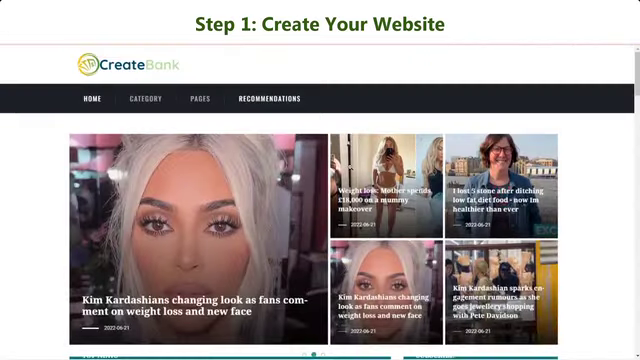
scroll("down", 3)
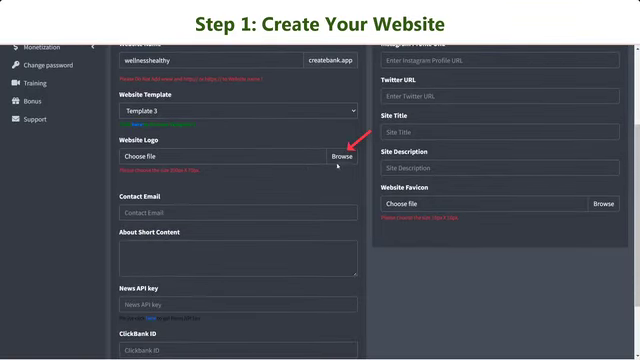
Upload a logo image for the new website and move down to the contact fields.
left_click(340, 158)
type("Take care of your body. It's the only place you have to live.")
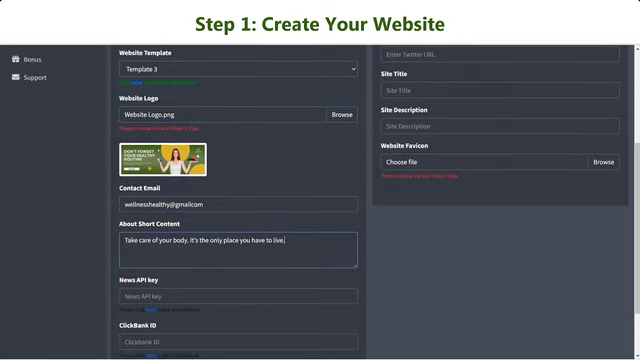
scroll("down", 3)
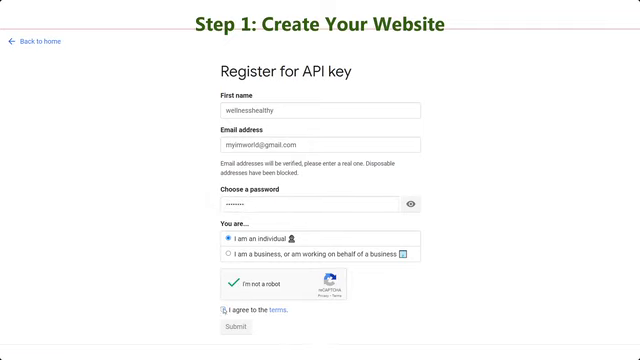
Submit the NewsAPI registration and copy the issued API key.
left_click(234, 332)
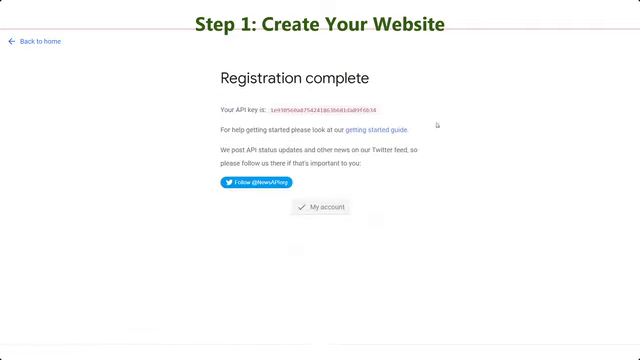
double_click(320, 126)
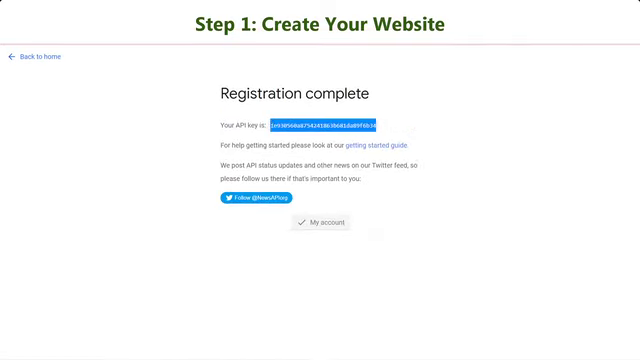
left_click(312, 220)
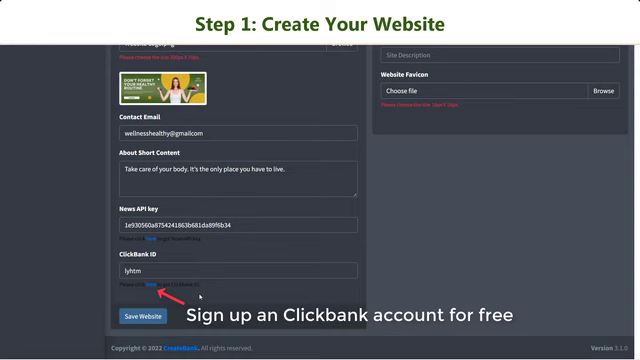
Enter the site title 'Healthy Lif...' on the website form alongside the API key and social links.
scroll("up", 3)
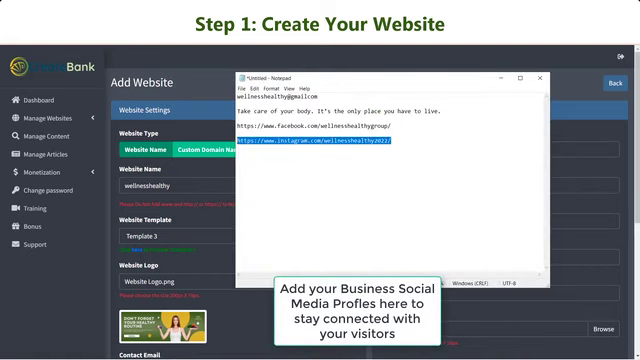
left_click(536, 76)
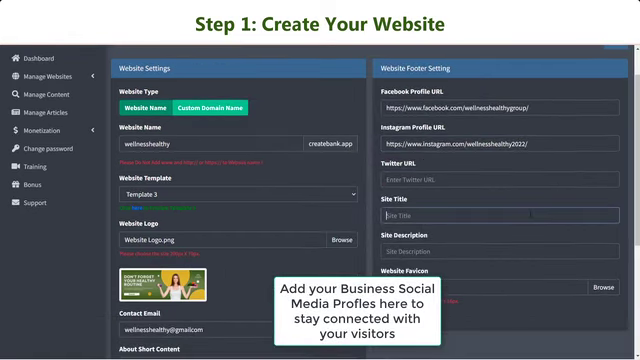
type("Healthy Lifestyle And More")
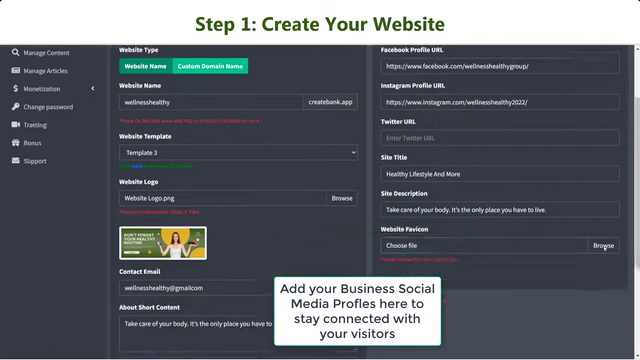
scroll("down", 3)
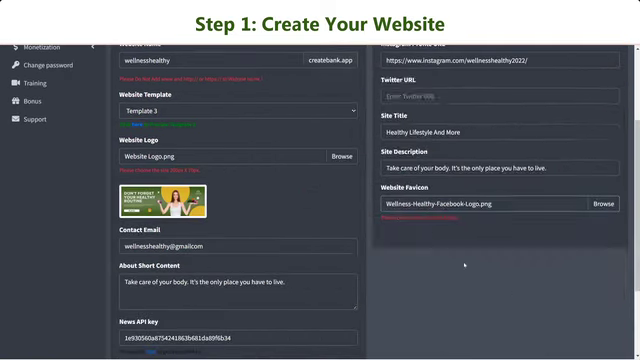
scroll("down", 3)
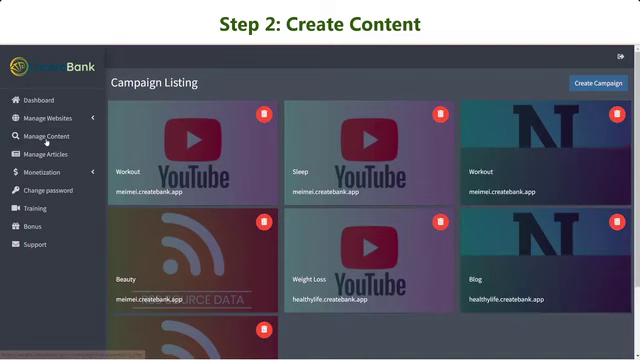
Add a new category named 'Health C...' from Manage Categories.
left_click(48, 118)
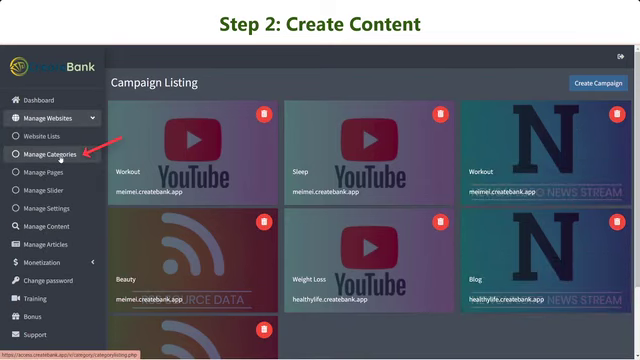
left_click(54, 156)
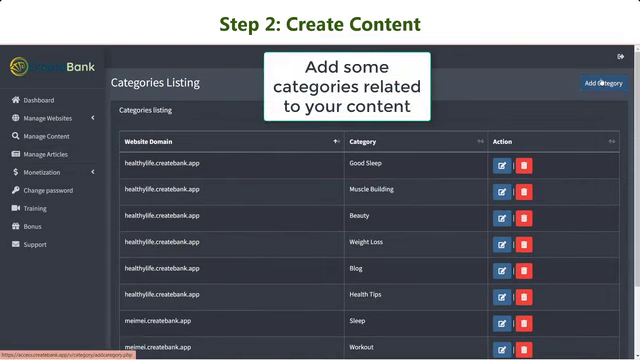
left_click(606, 84)
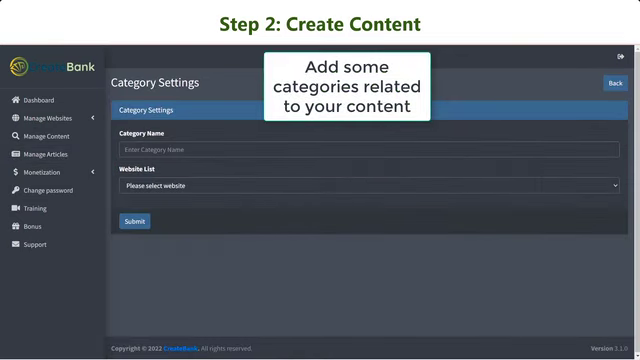
type("Health C")
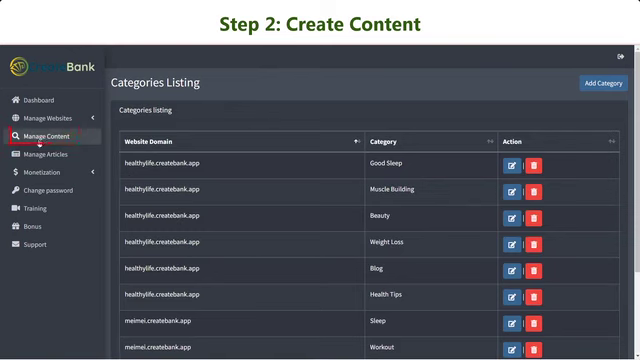
Start a new campaign for wellnesshealthy using ready-made content sources.
left_click(48, 130)
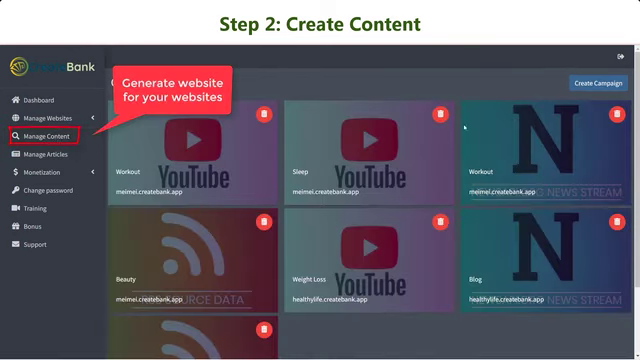
left_click(600, 80)
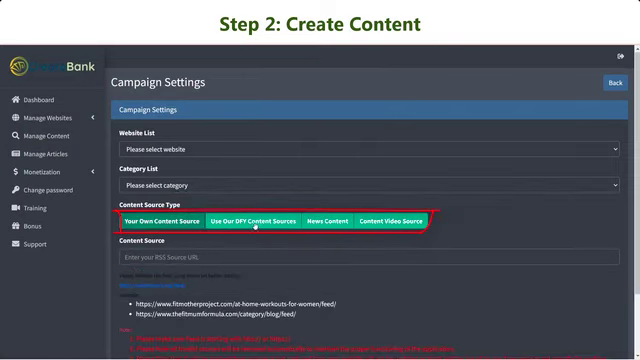
left_click(256, 220)
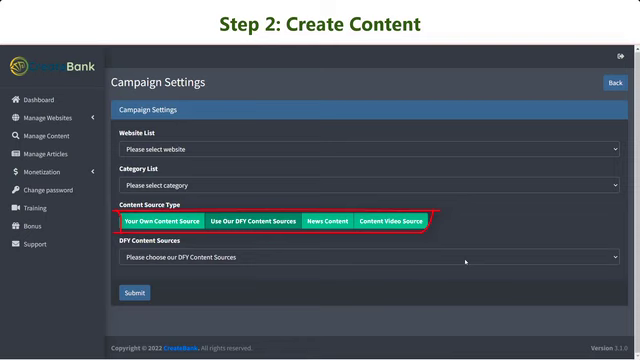
left_click(364, 150)
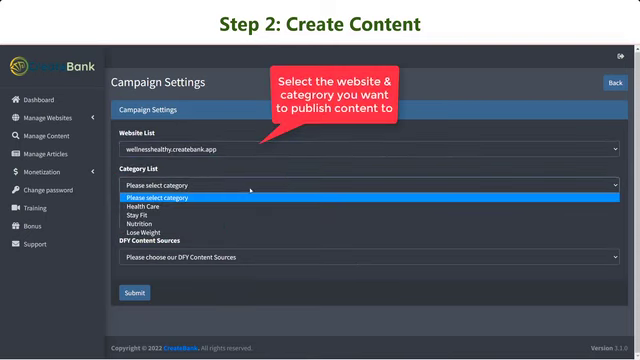
Pick the Healthcare content source and submit the Health Care campaign.
left_click(360, 256)
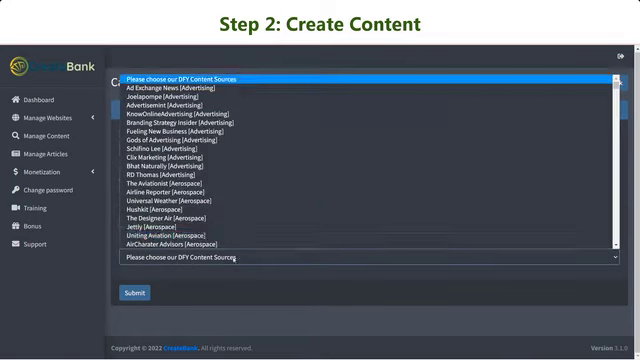
scroll("down", 3)
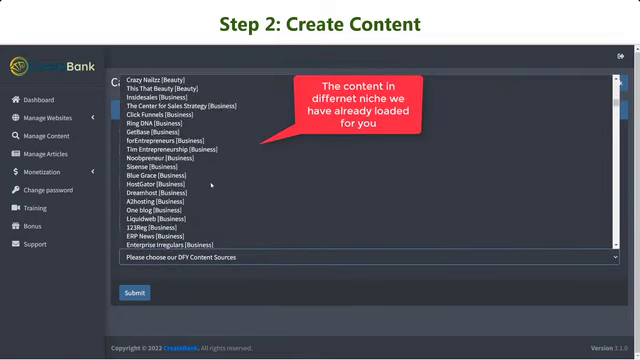
scroll("down", 3)
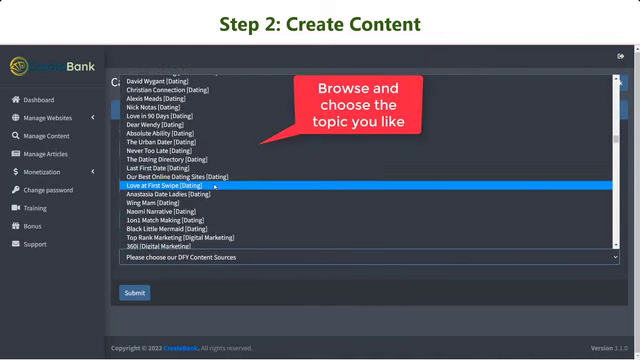
scroll("down", 3)
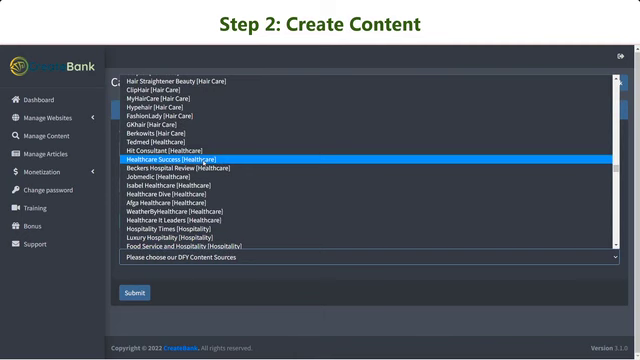
left_click(180, 160)
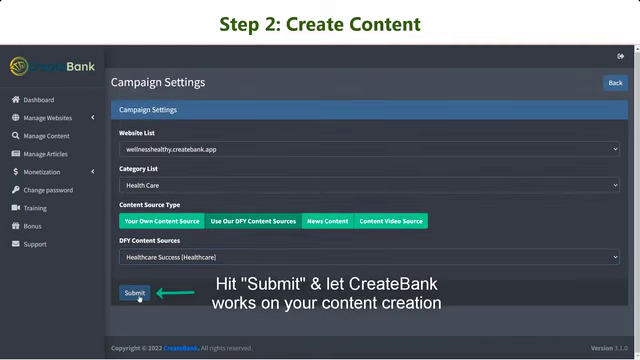
left_click(130, 292)
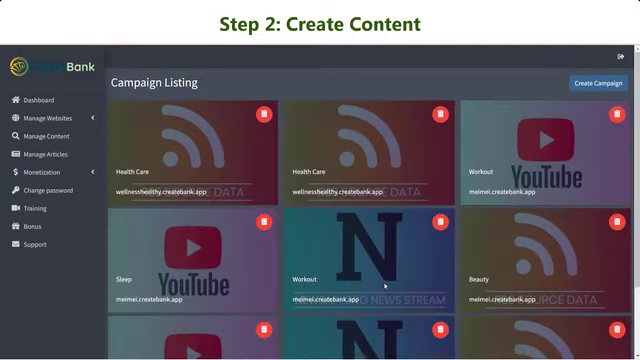
Create a Nutrition campaign with the keyword 'Nutrition'.
left_click(592, 84)
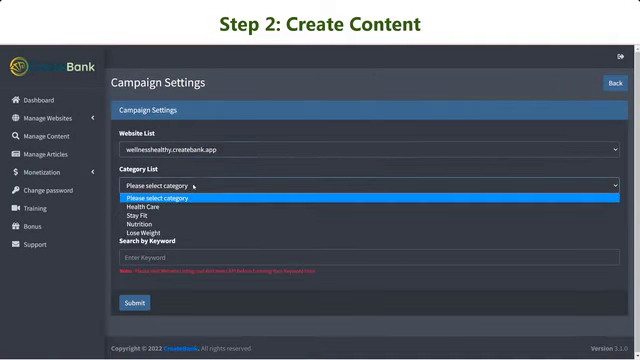
left_click(144, 224)
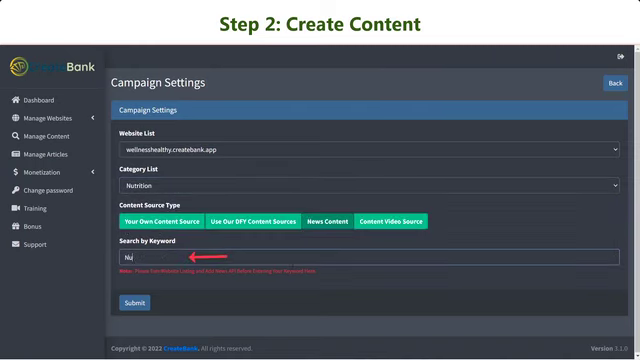
type("Nutrition")
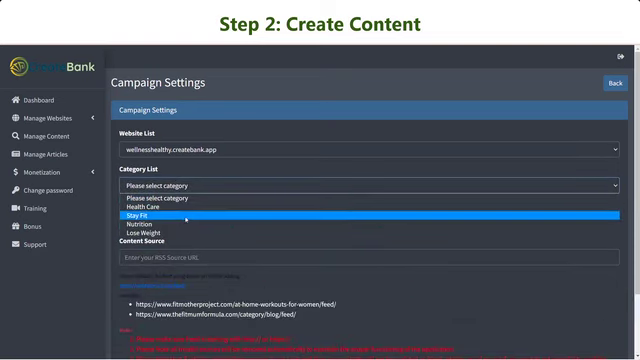
Create a Stay Fit video campaign with the keyword 'workout' and submit it.
left_click(134, 214)
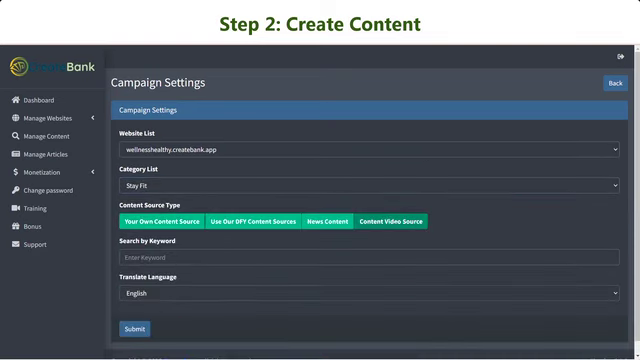
type("ww")
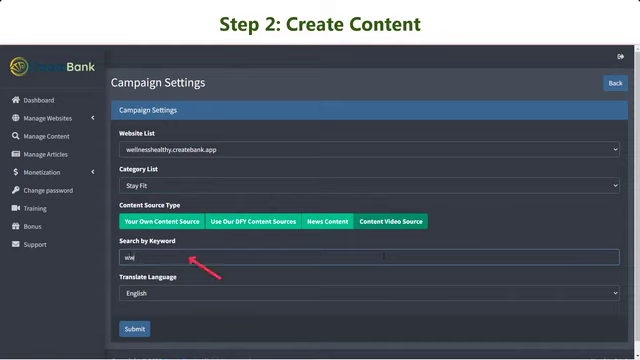
type("workout")
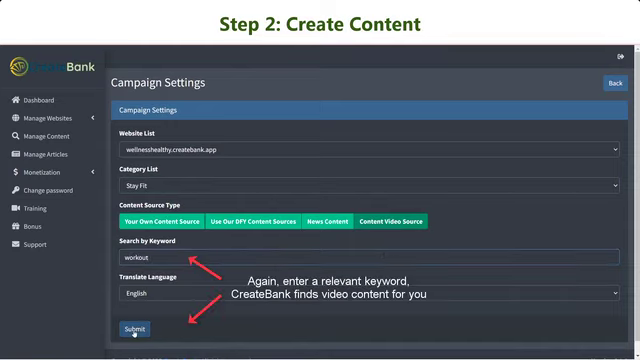
left_click(136, 328)
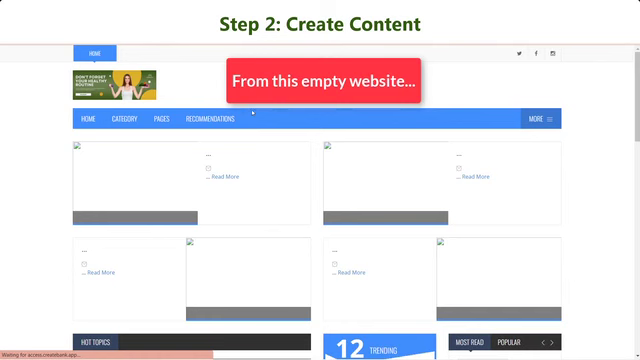
Scroll through the published site to review the auto-generated workout and health articles.
scroll("down", 3)
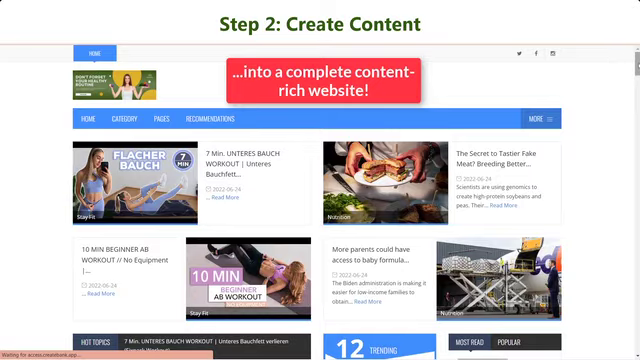
scroll("down", 3)
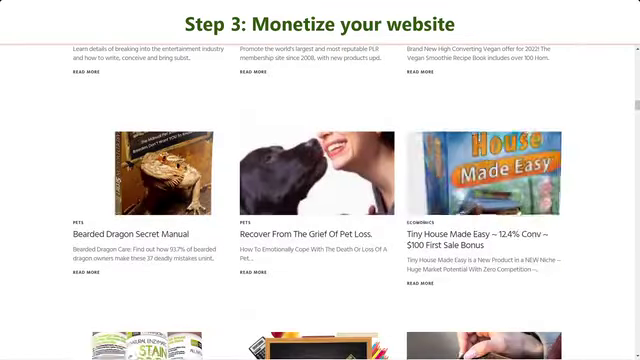
scroll("down", 3)
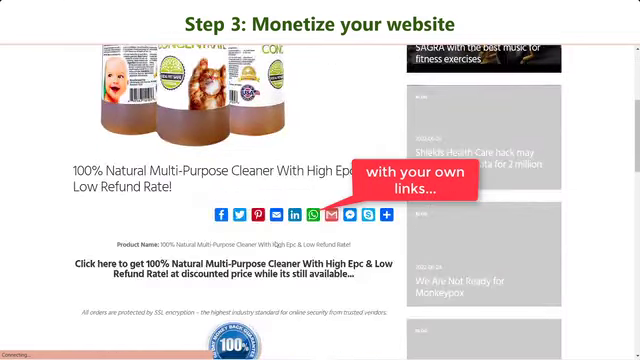
scroll("down", 3)
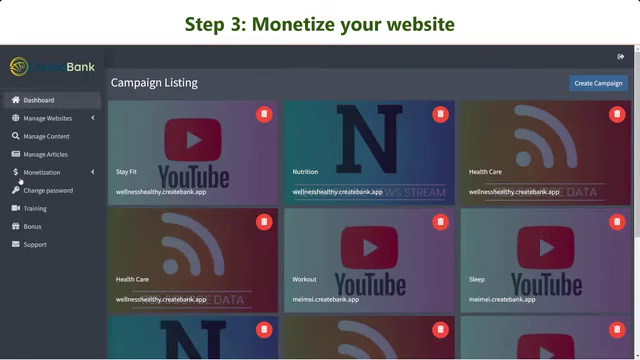
Start a new inline keyword link applied to the wellnesshealthy website.
left_click(38, 172)
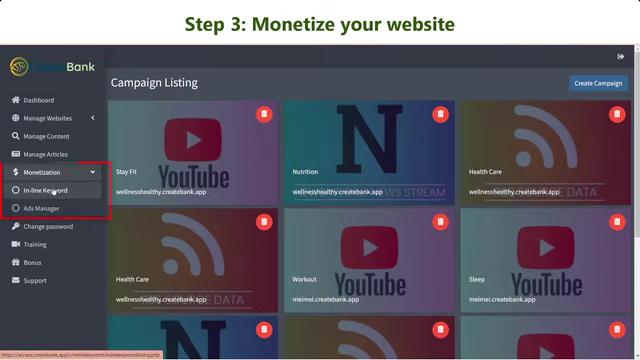
left_click(40, 188)
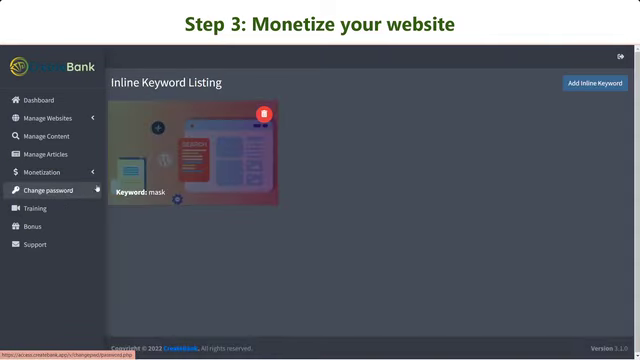
left_click(598, 84)
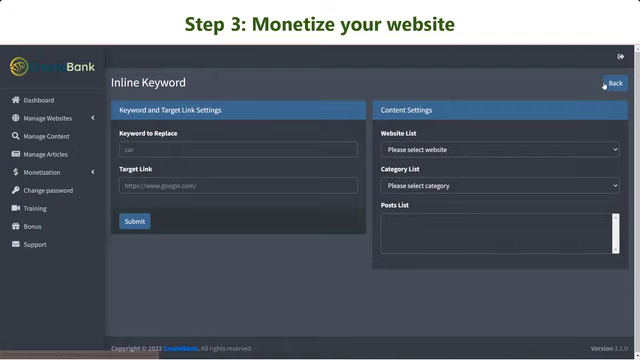
left_click(496, 148)
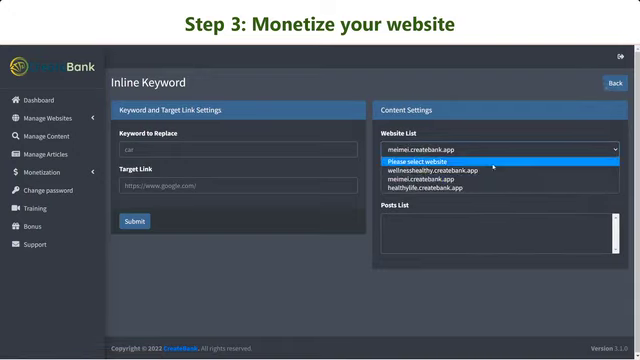
left_click(440, 168)
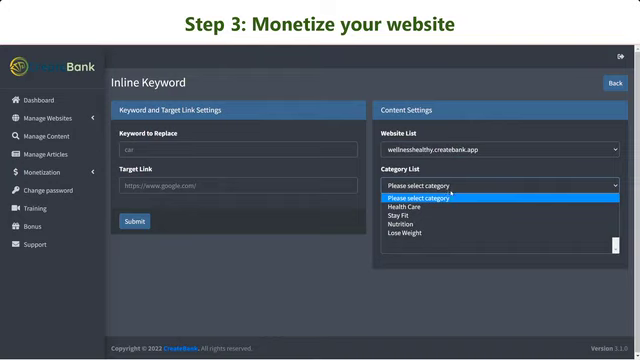
mouse_move(460, 210)
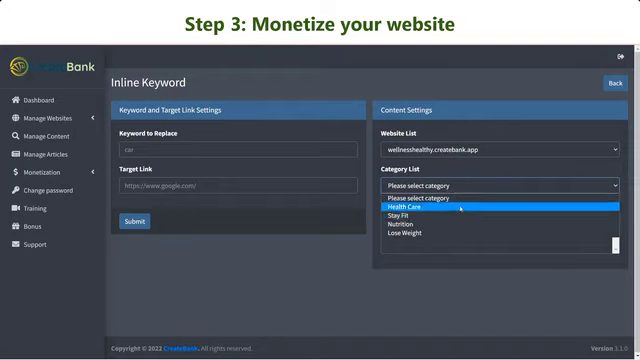
Link the keyword 'protein' in Nutrition posts to the affiliate target URL and save.
left_click(412, 222)
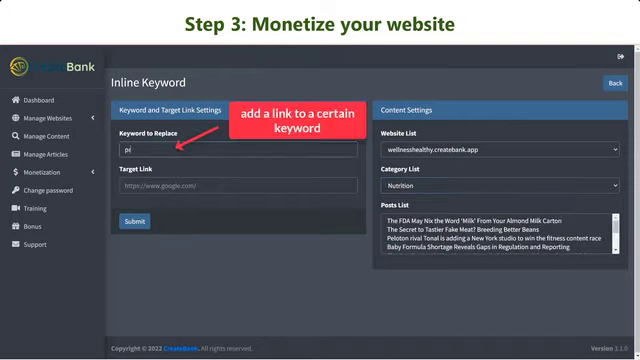
type("protein")
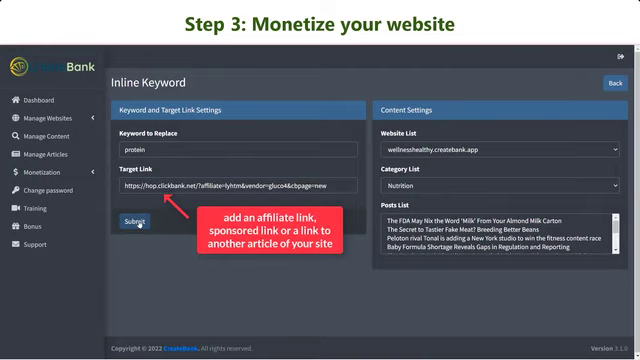
left_click(136, 220)
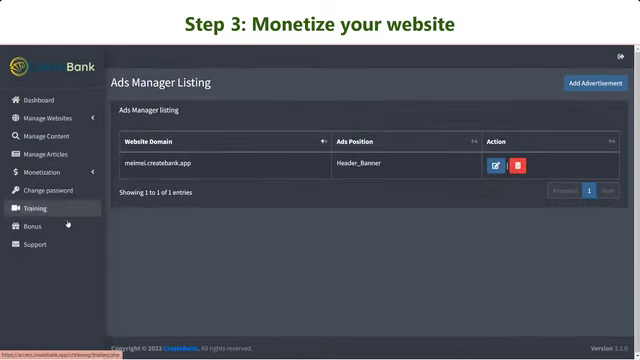
Begin a new advertisement in Ads Manager for the wellnesshealthy website.
left_click(598, 84)
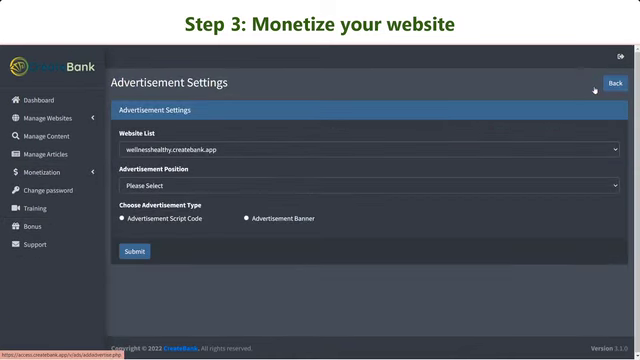
mouse_move(208, 188)
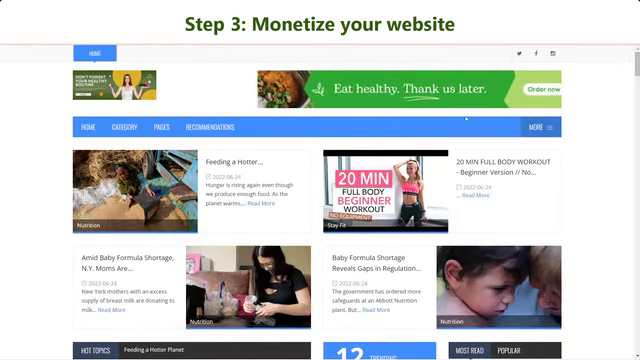
Check the live 'Eat healthy. Thank us later.' banner and reveal the Health Care, Stay Fit, Nutrition, Lose Weight categories.
scroll("down", 3)
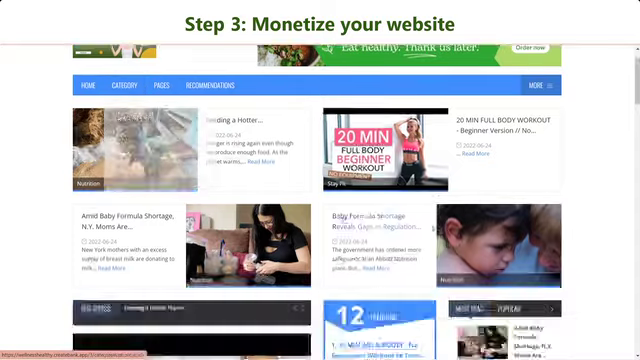
scroll("down", 3)
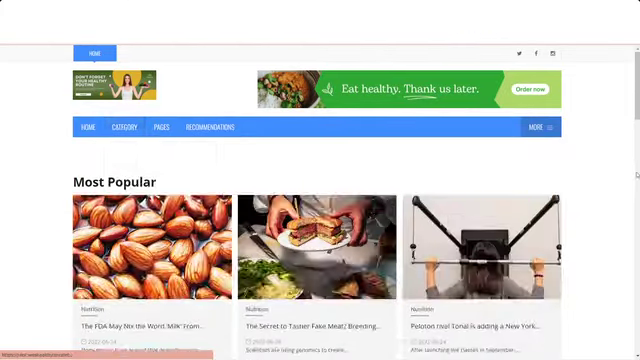
left_click(124, 128)
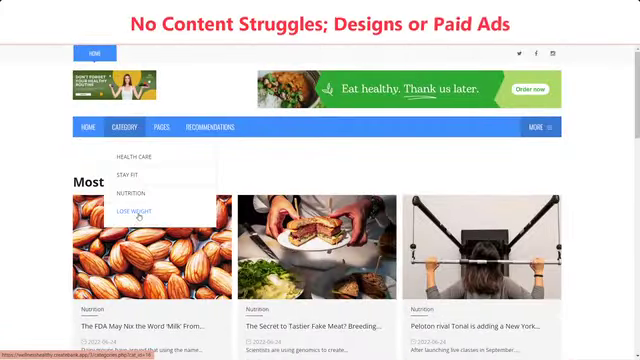